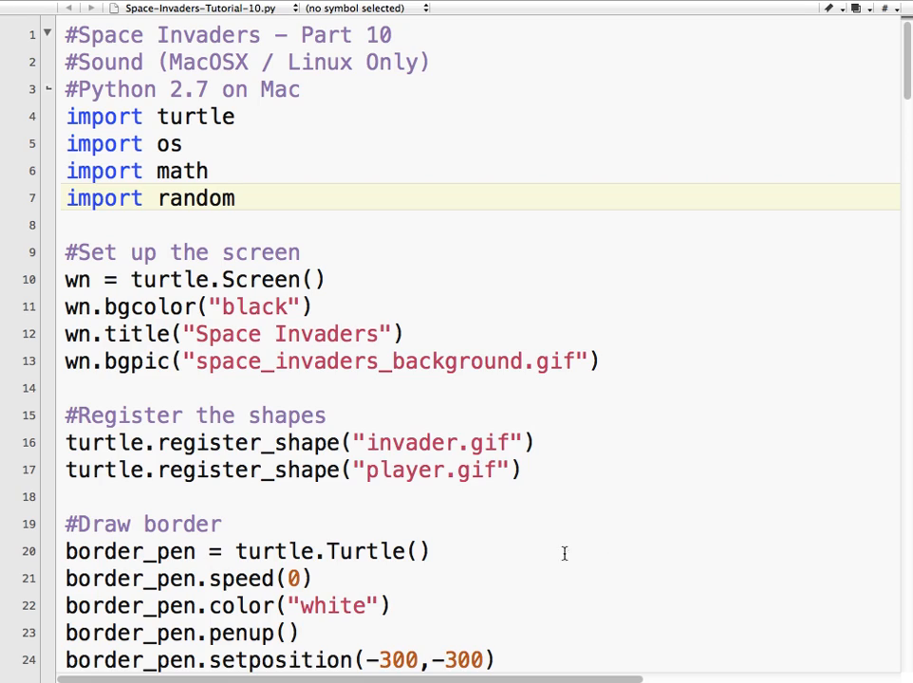
mouse_move(461, 410)
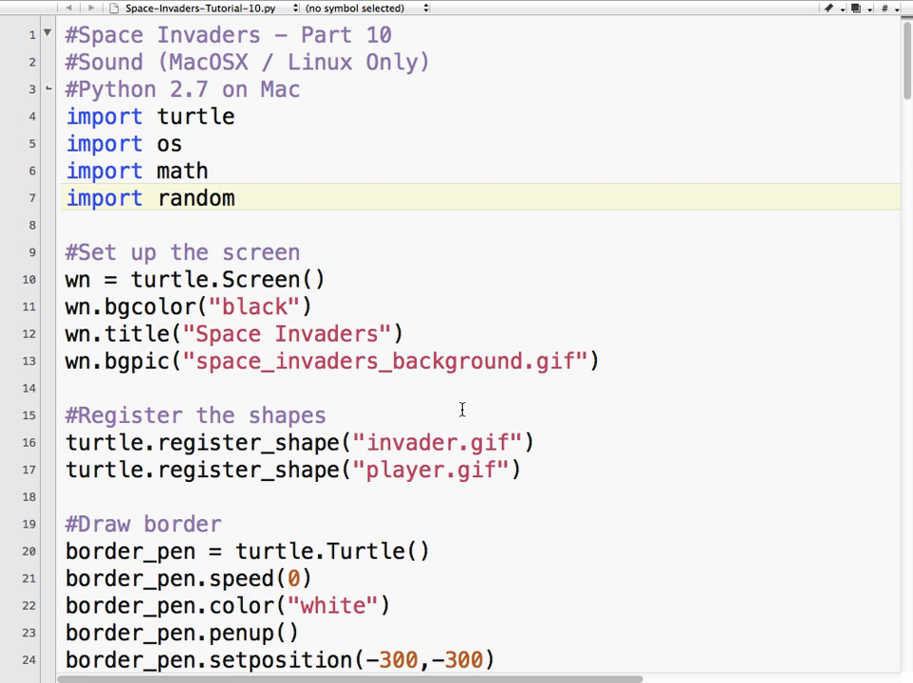
mouse_move(415, 360)
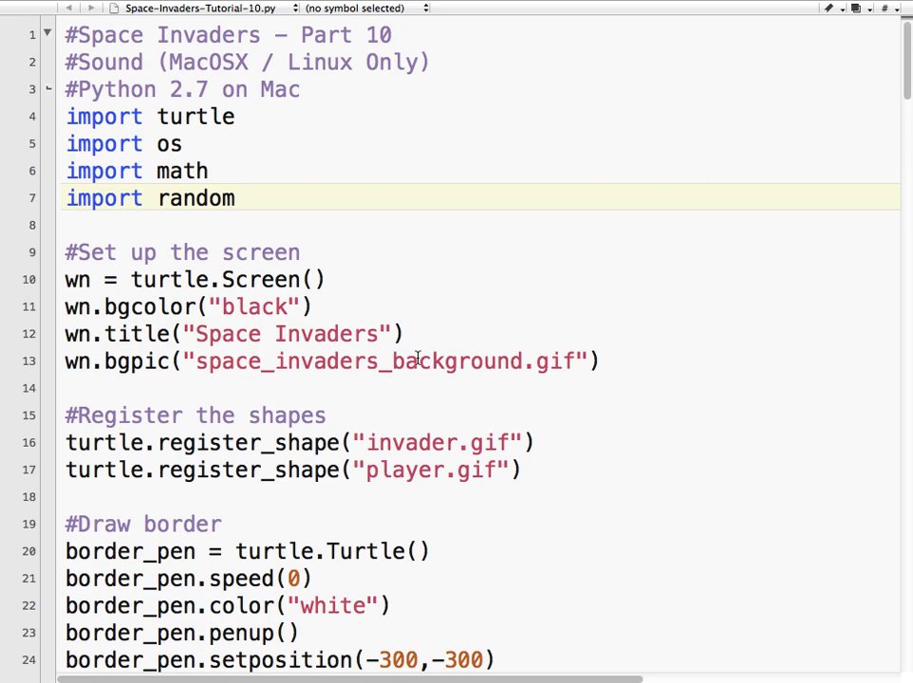
mouse_move(357, 241)
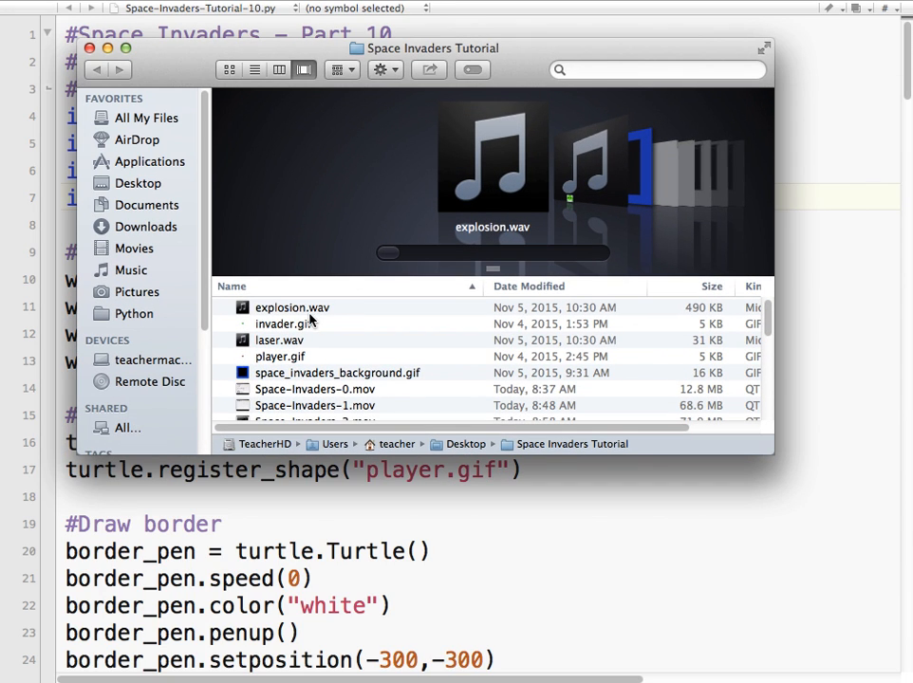
mouse_move(273, 346)
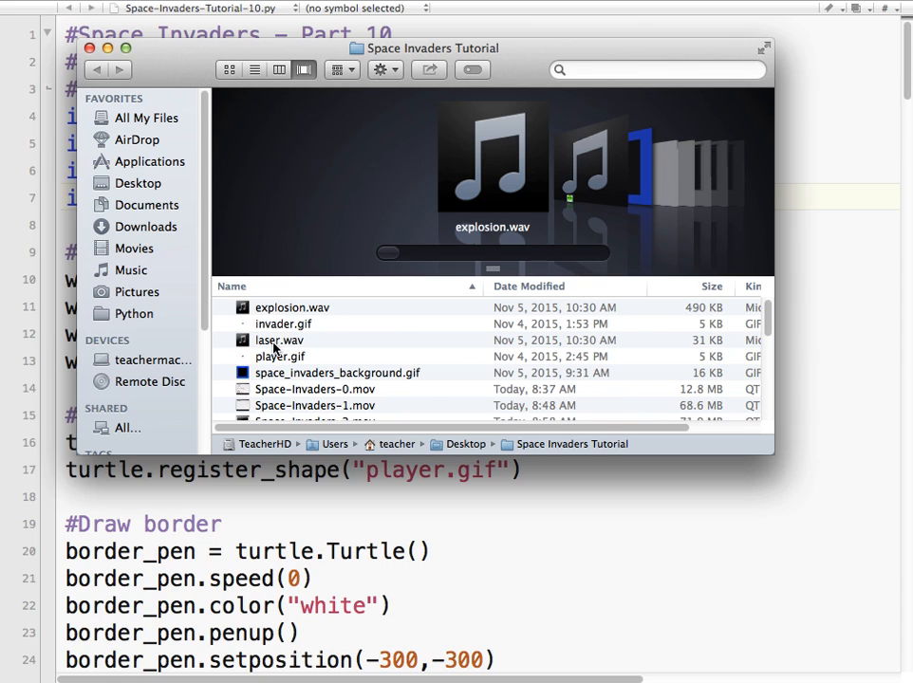
Preview the laser and explosion sound files, then close the player and tutorial folder.
click(279, 340)
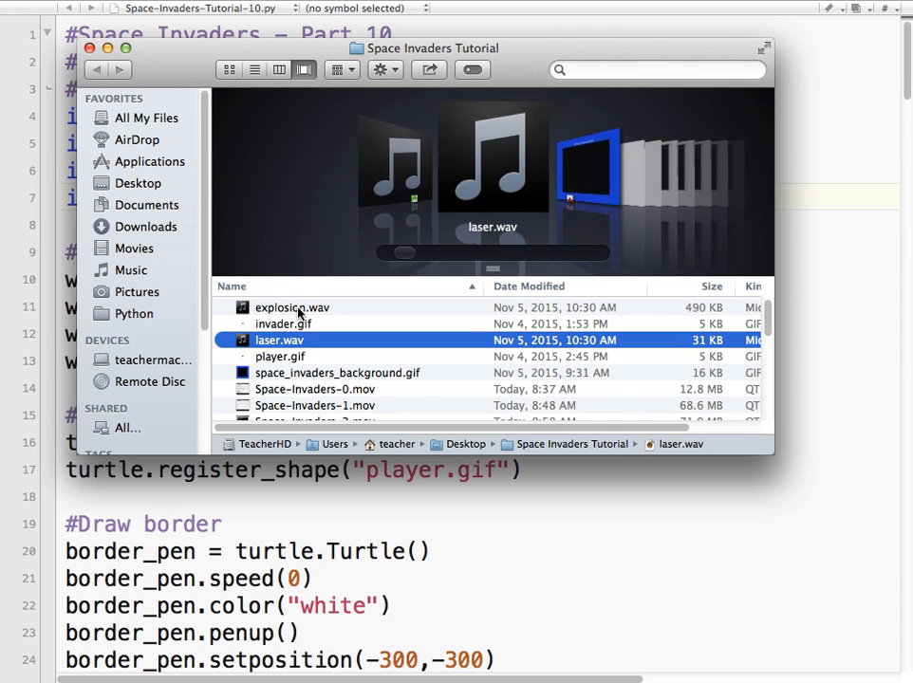
click(292, 308)
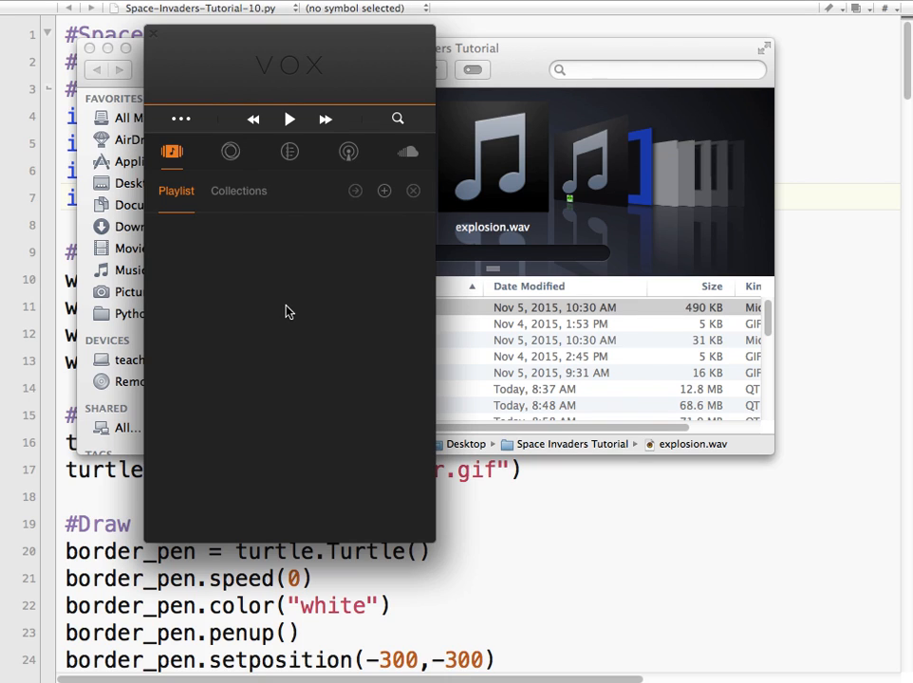
click(289, 118)
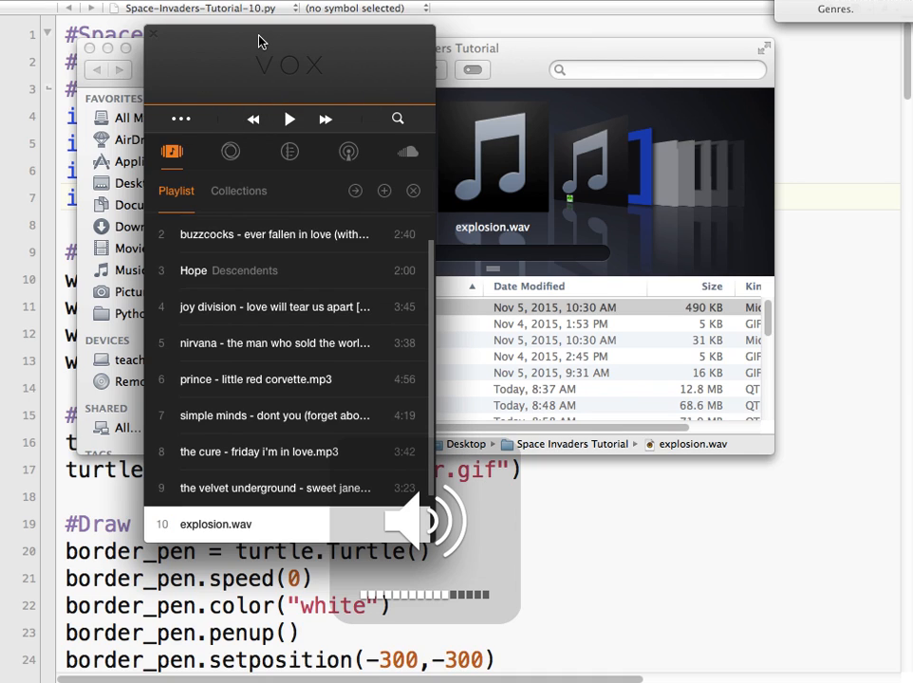
click(289, 118)
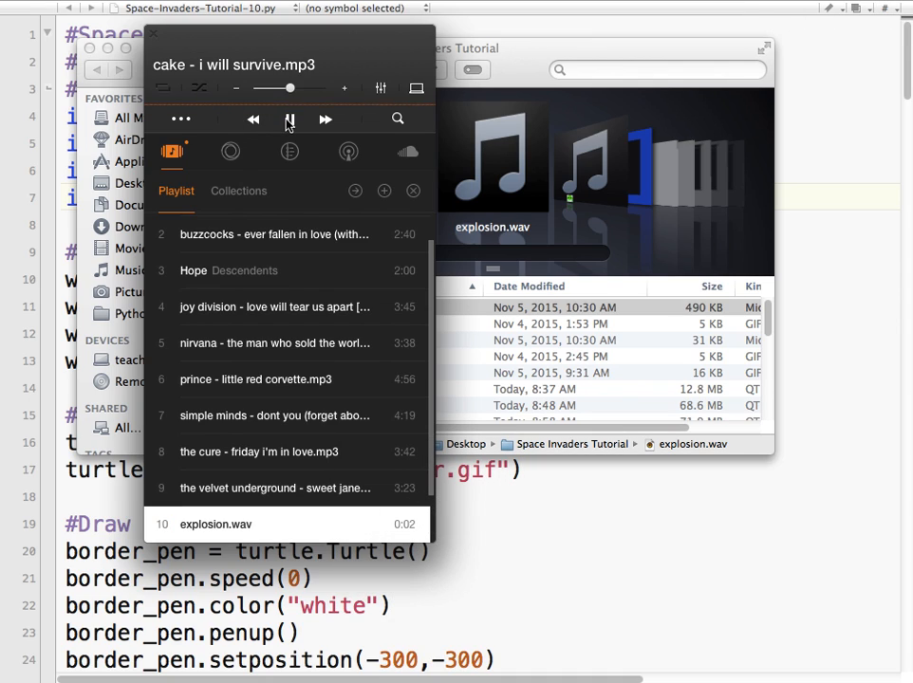
click(288, 117)
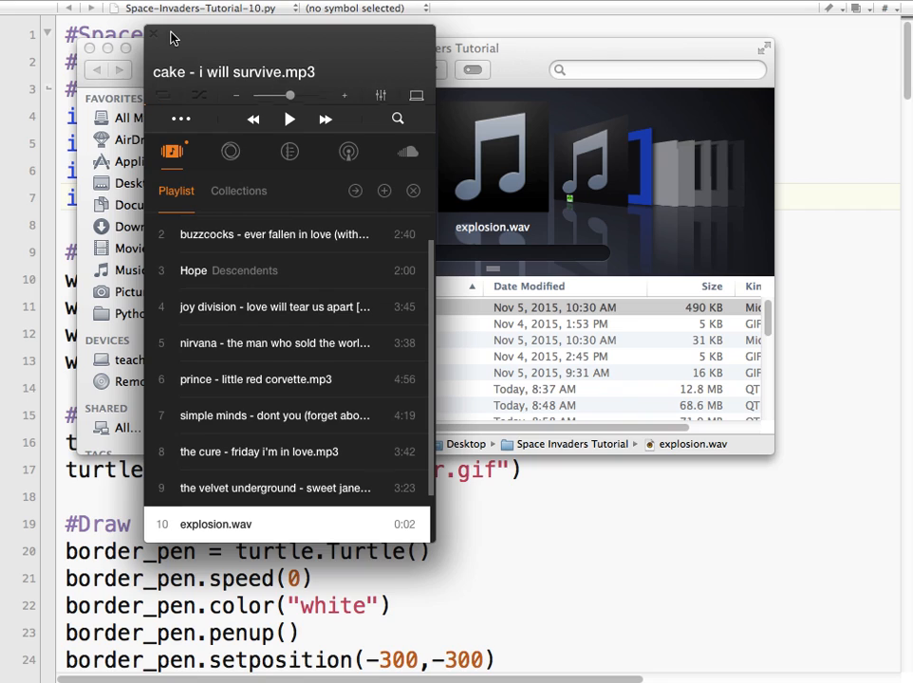
click(148, 38)
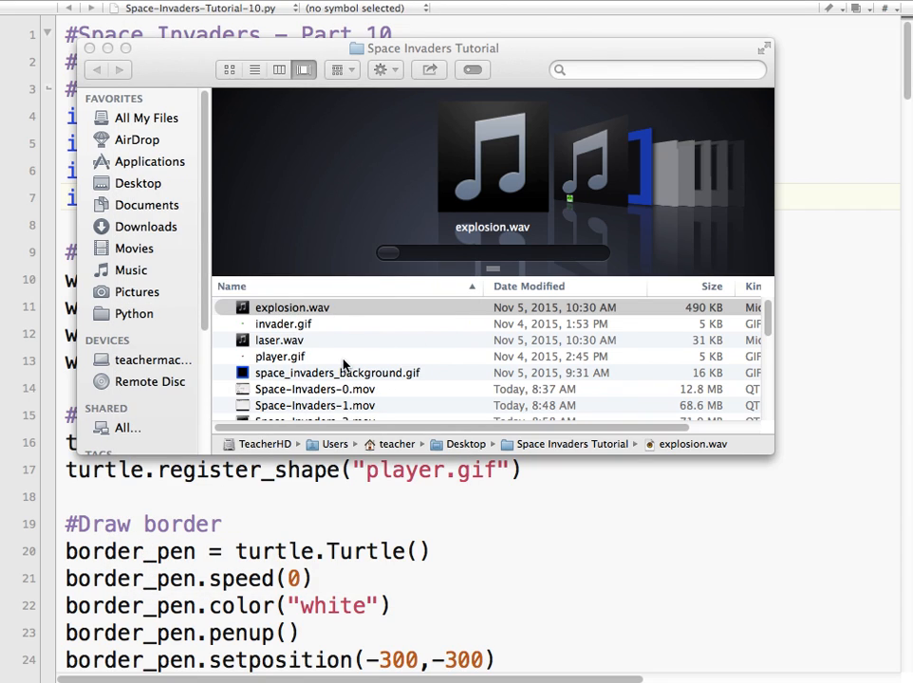
mouse_move(470, 406)
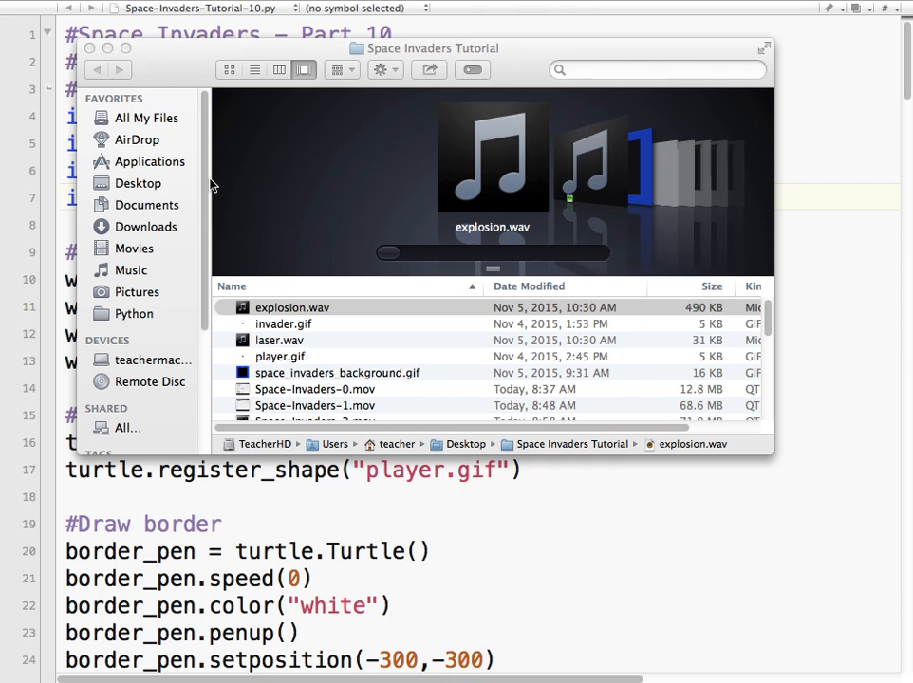
mouse_move(91, 51)
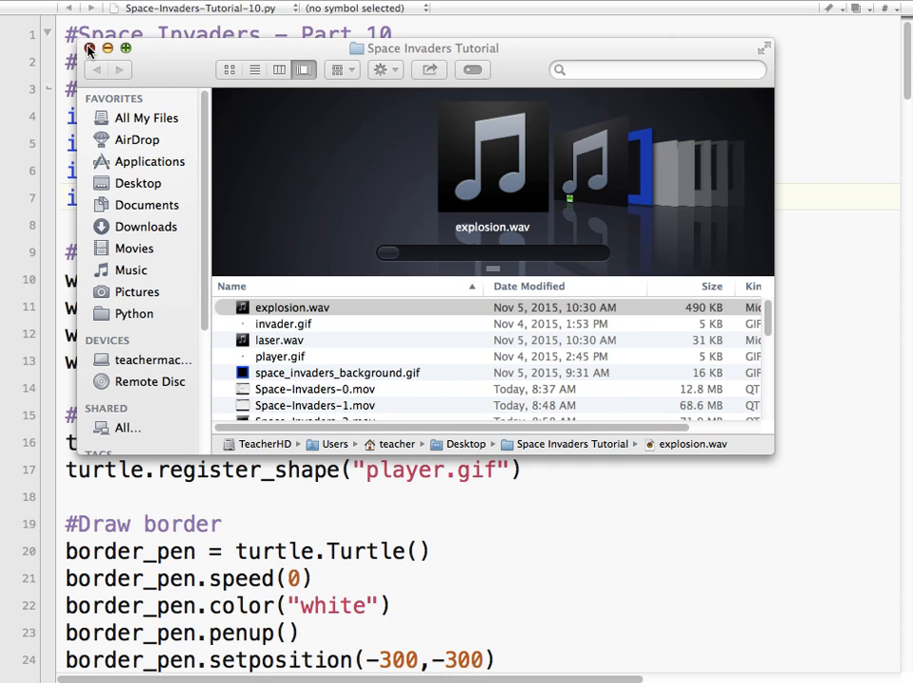
click(91, 50)
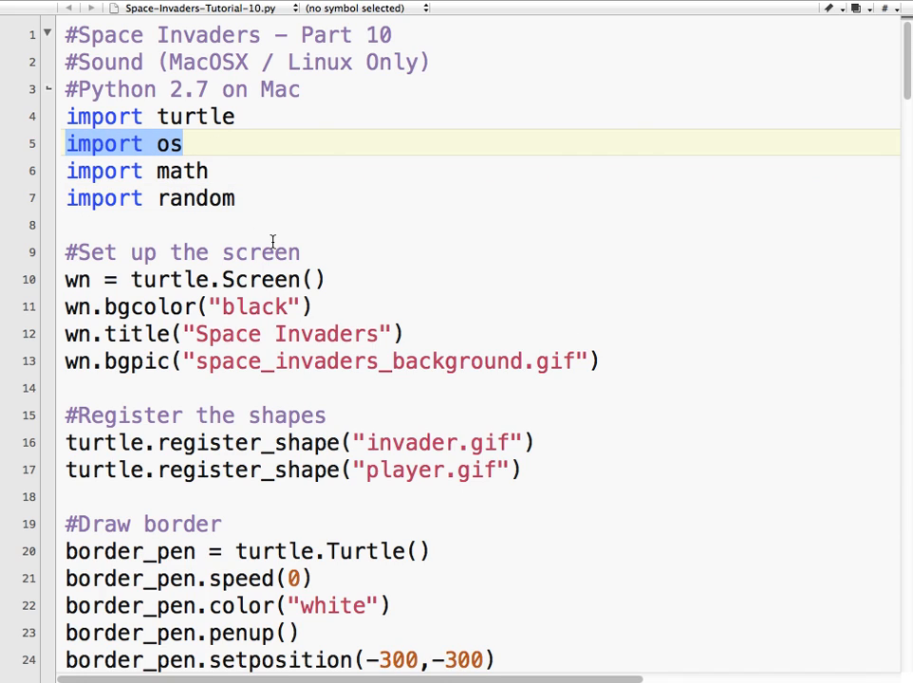
Add os.system("afplay laser.wav&") inside fire_bullet's ready branch.
scroll(down, 3)
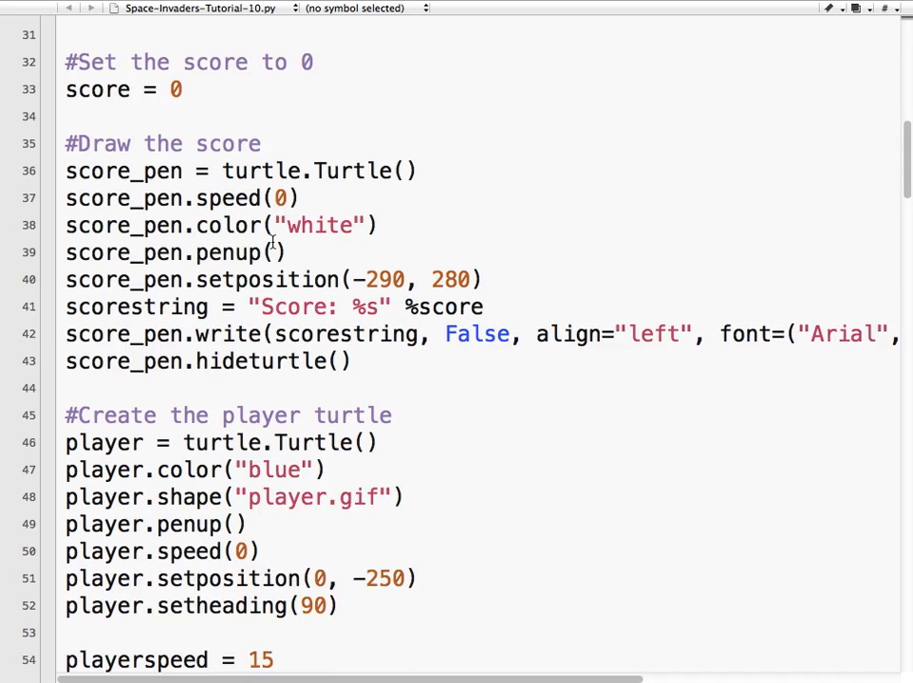
scroll(down, 3)
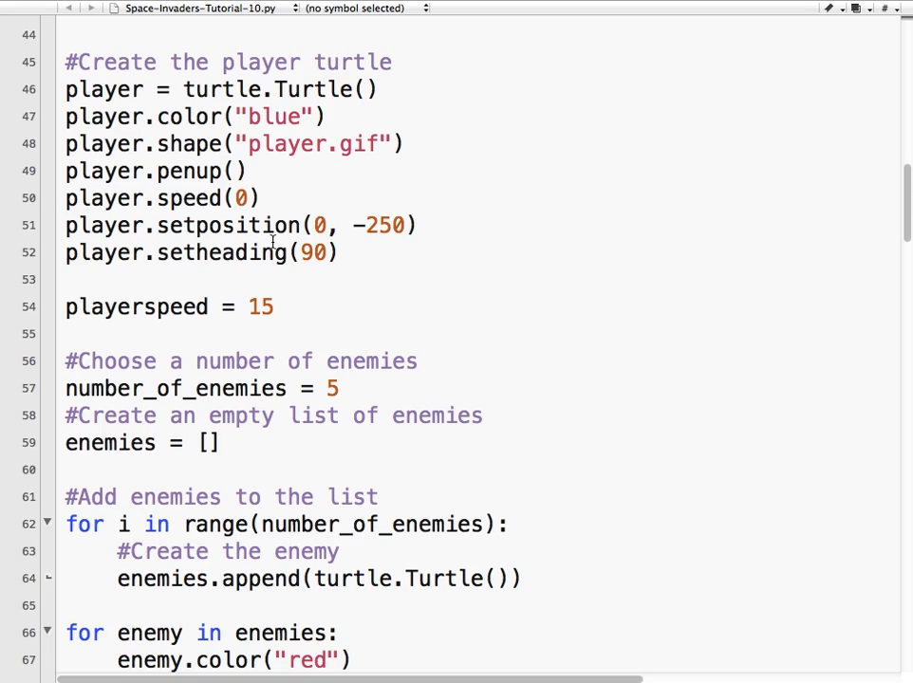
scroll(up, 3)
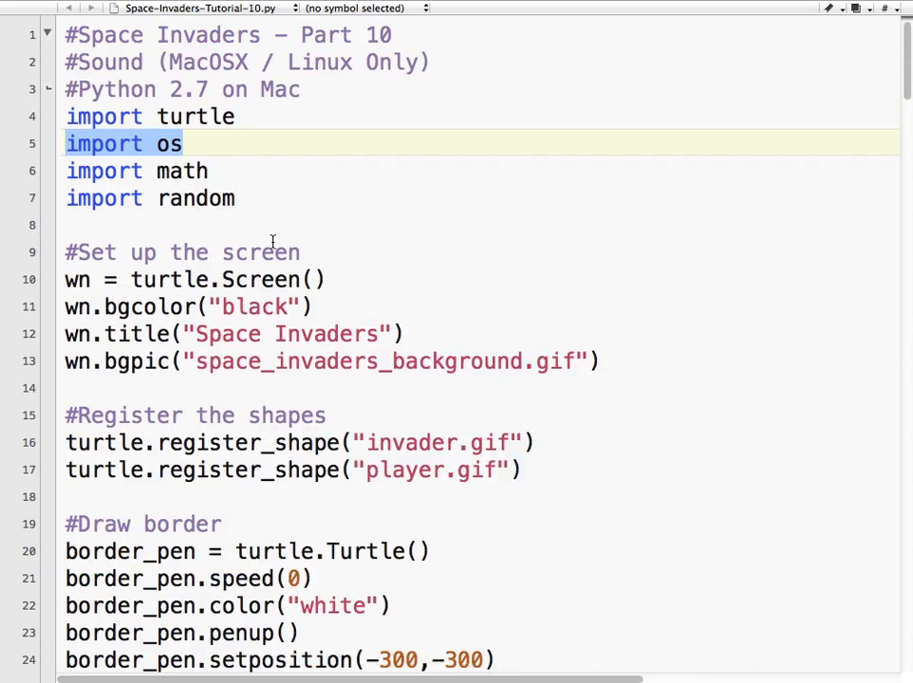
scroll(down, 3)
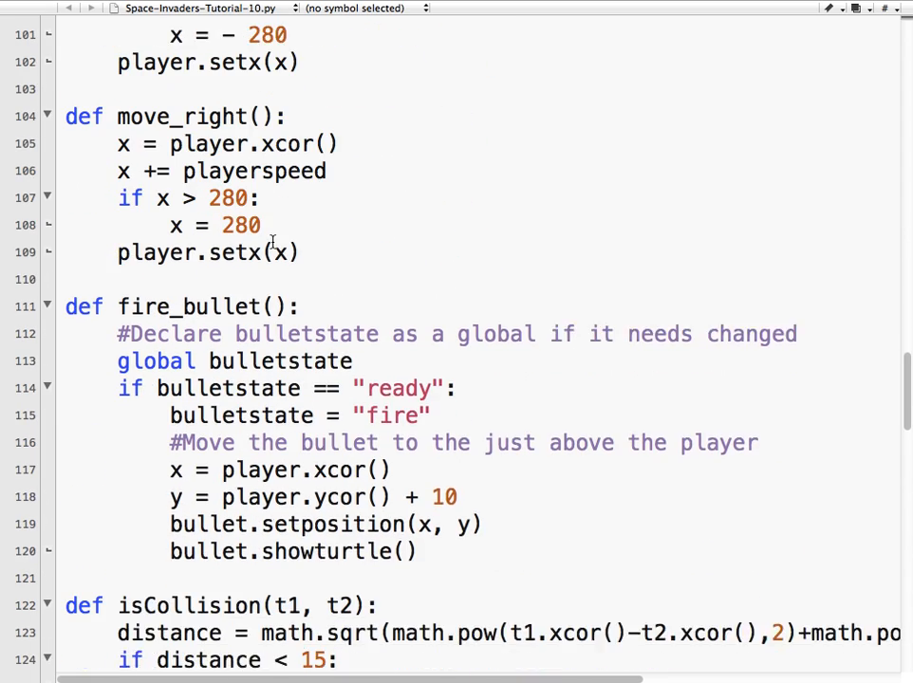
scroll(down, 3)
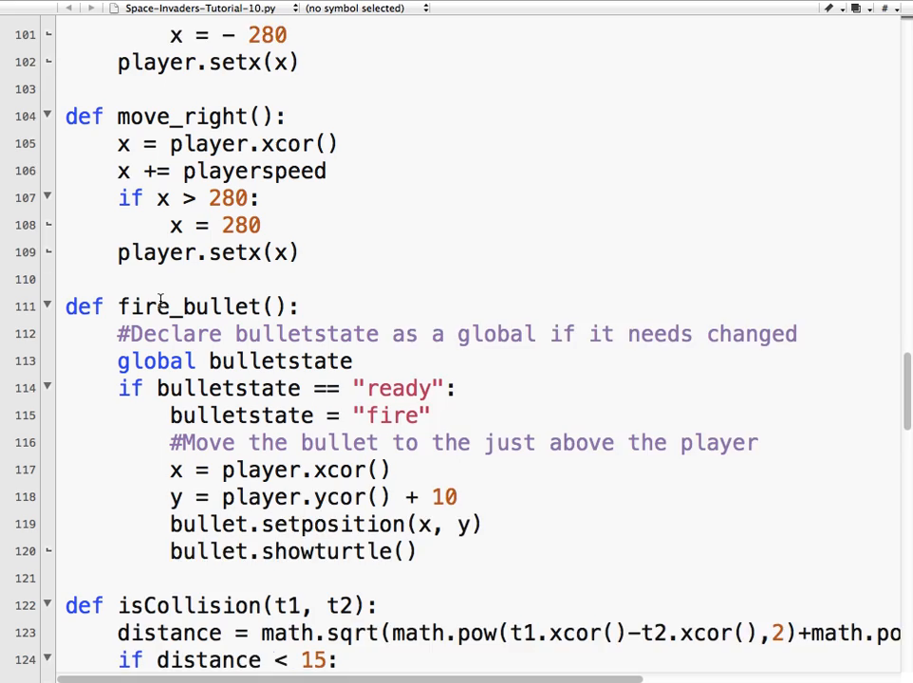
click(472, 361)
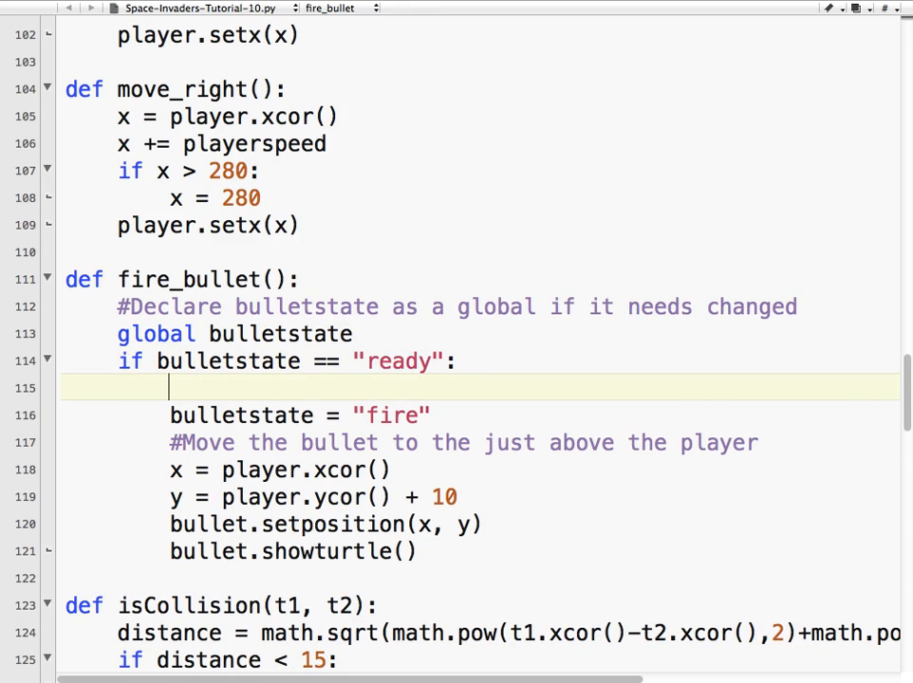
text(os.ssy)
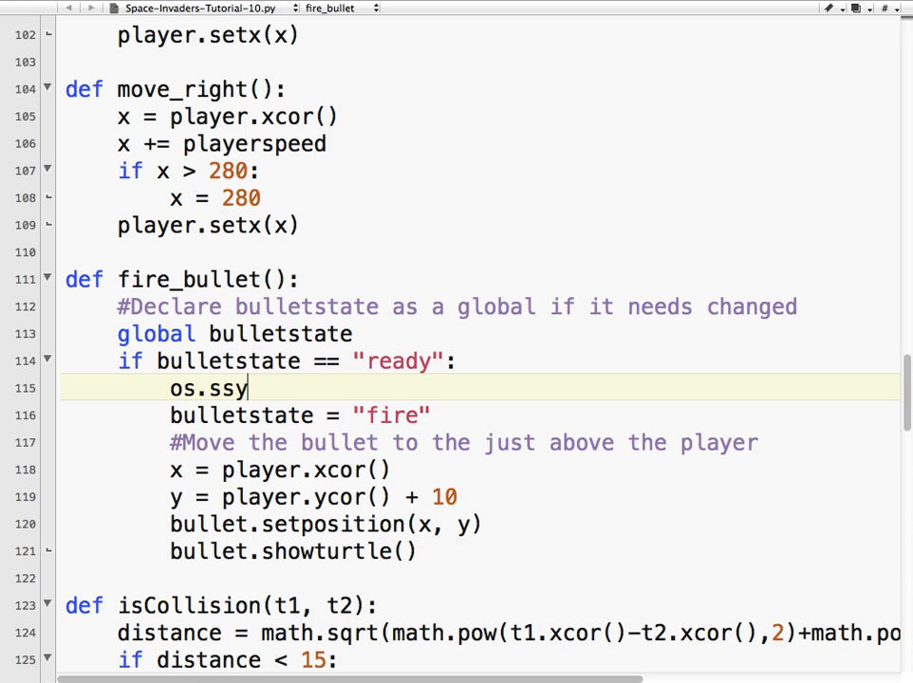
key(BackSpace)
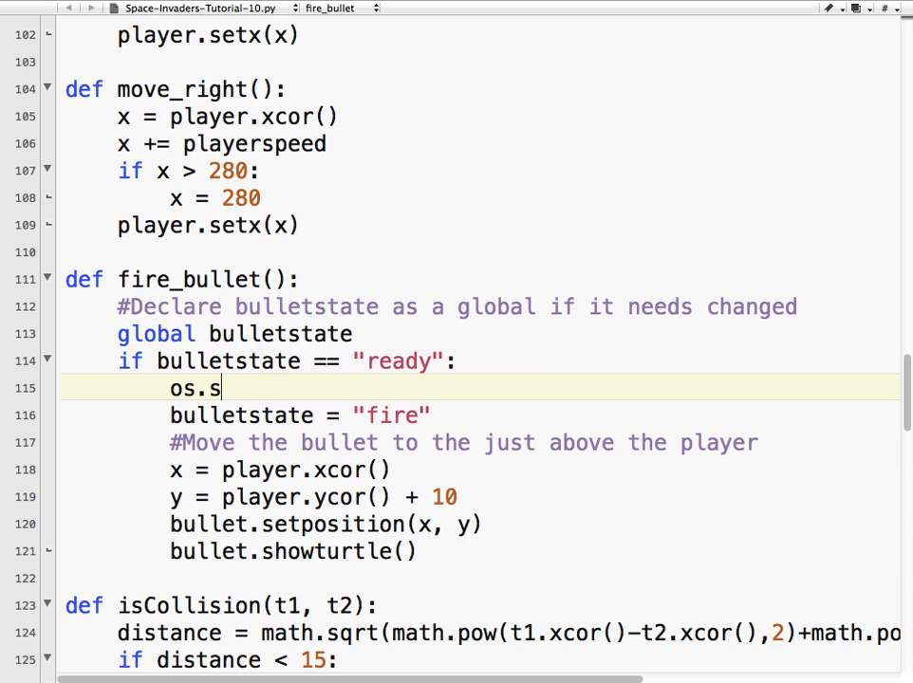
text(ystem(")
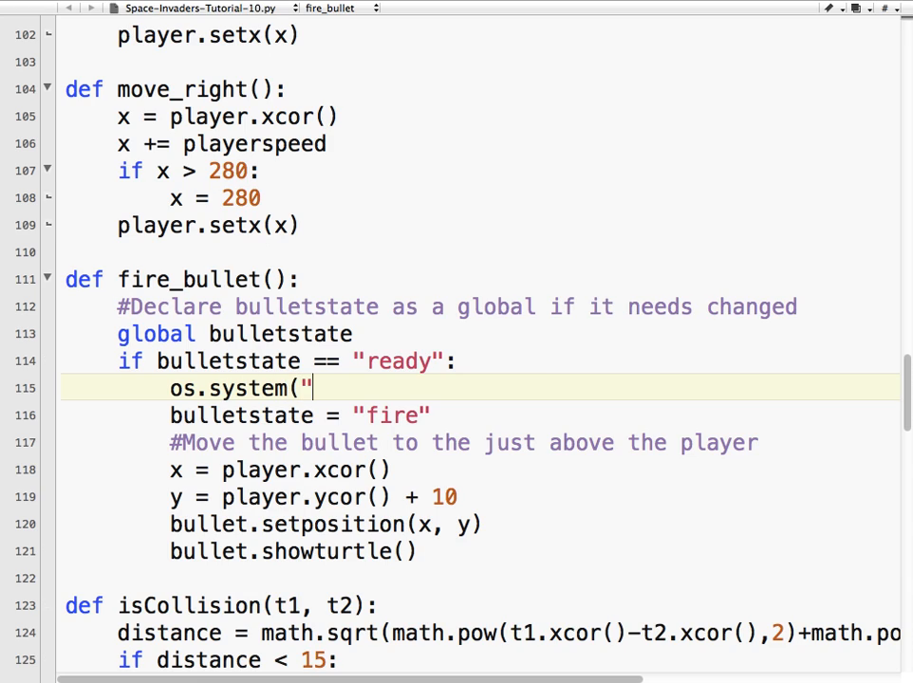
text(afplay)
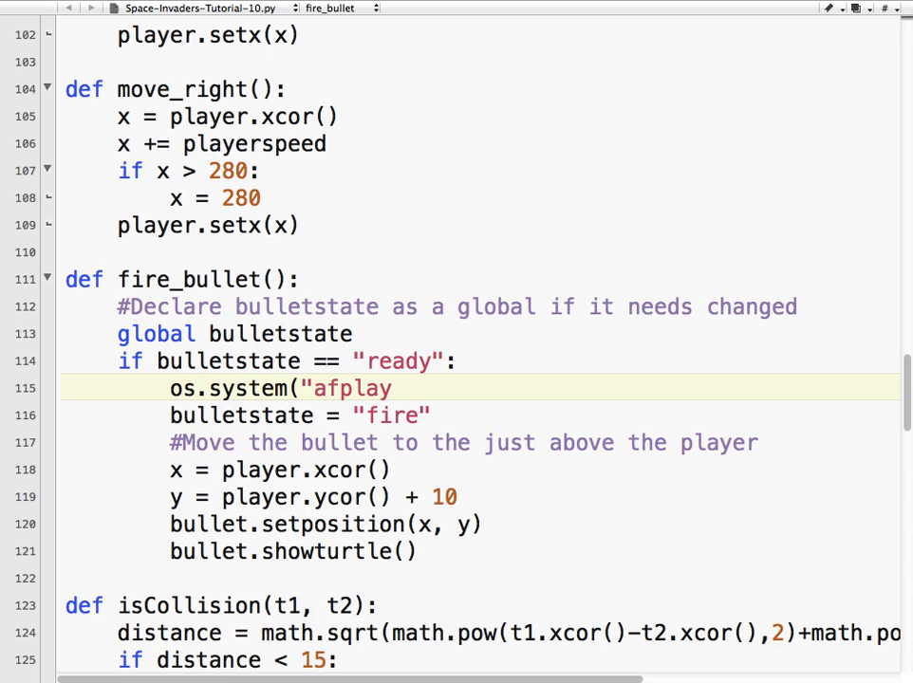
text(laser)
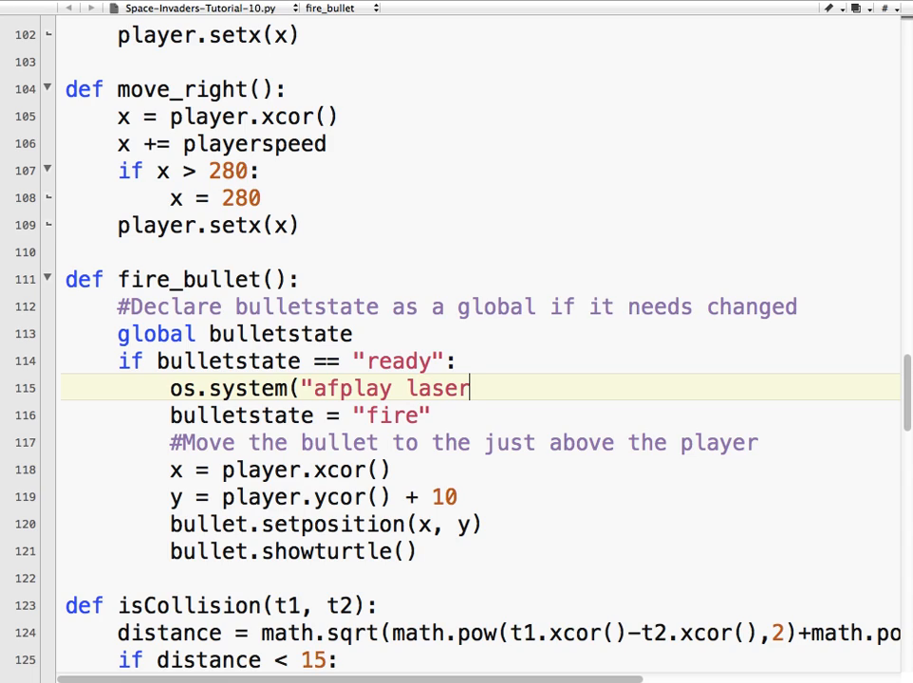
text(.wav)
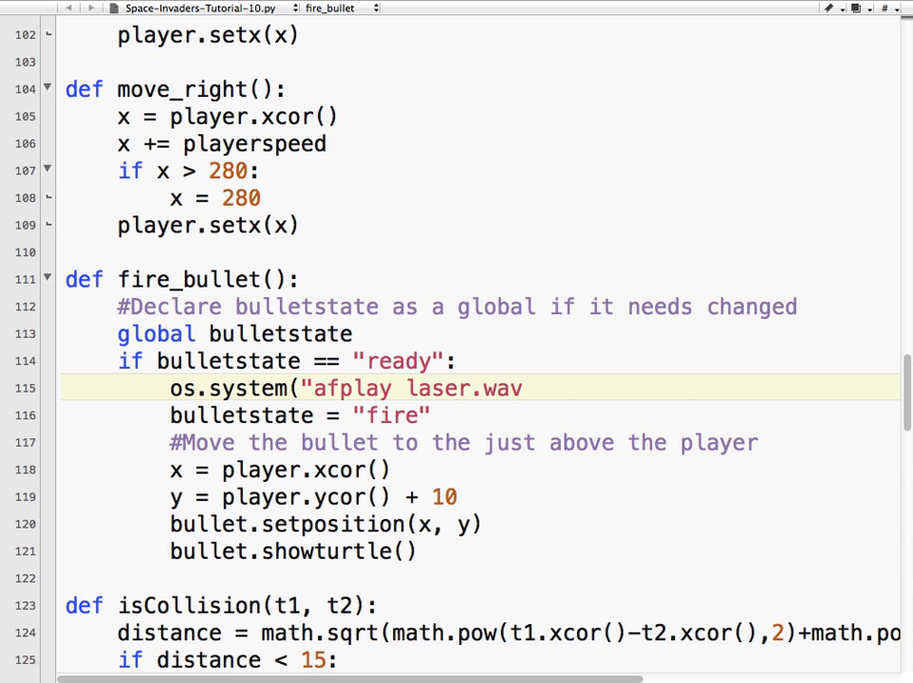
text(&")
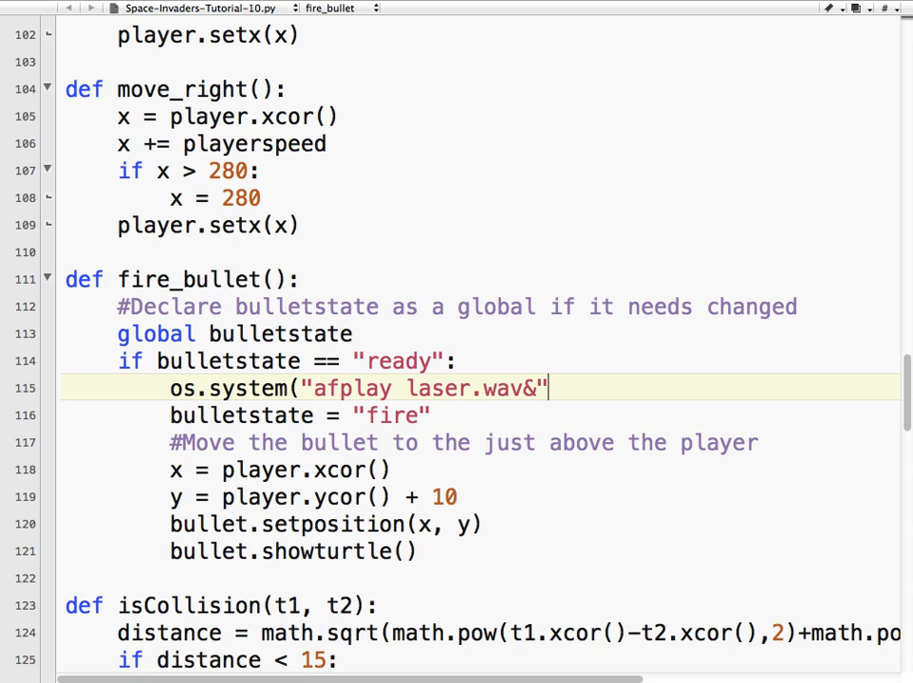
text())
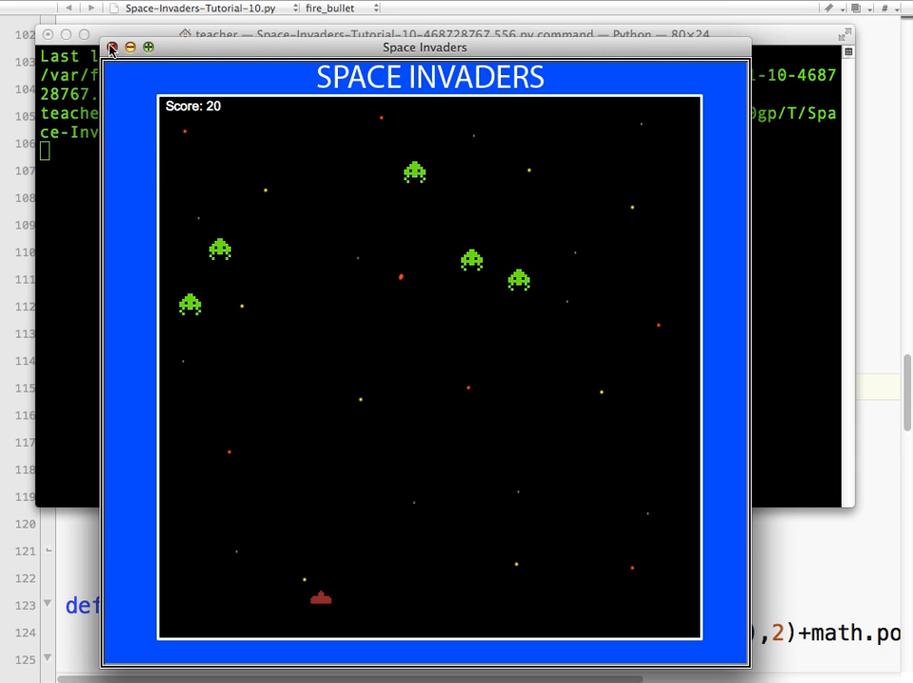
Focus the Space Invaders window and play to test the shooting sound.
click(113, 47)
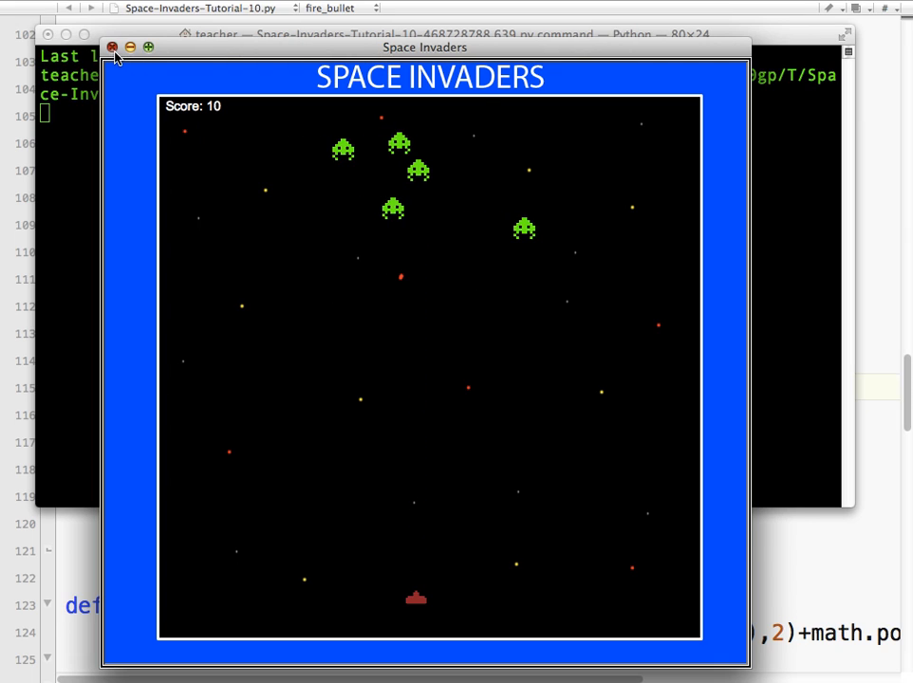
Append & after laser.wav in the os.system call, then move to the collision check.
click(114, 50)
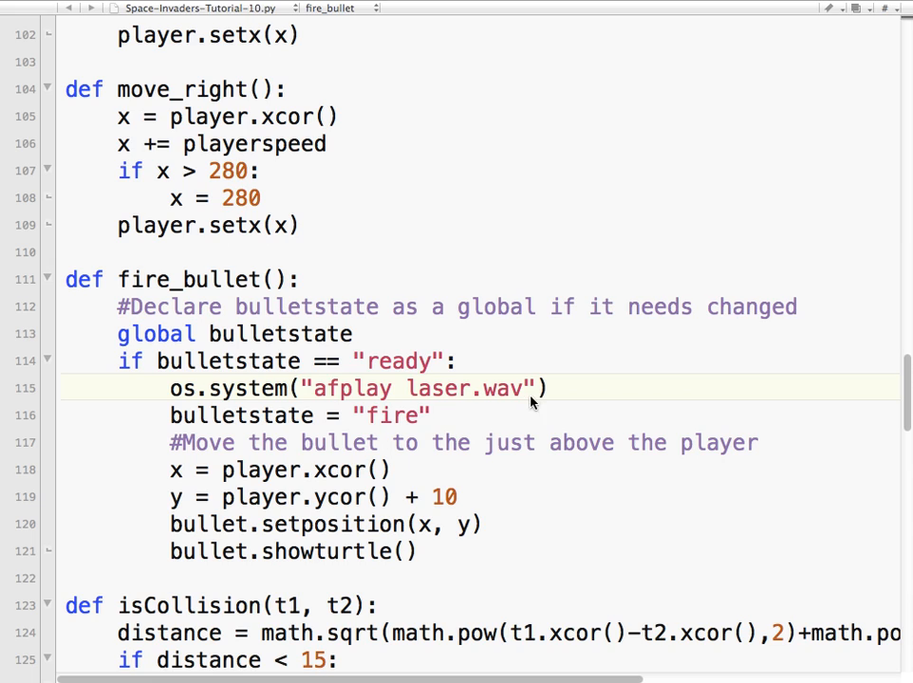
text(&)
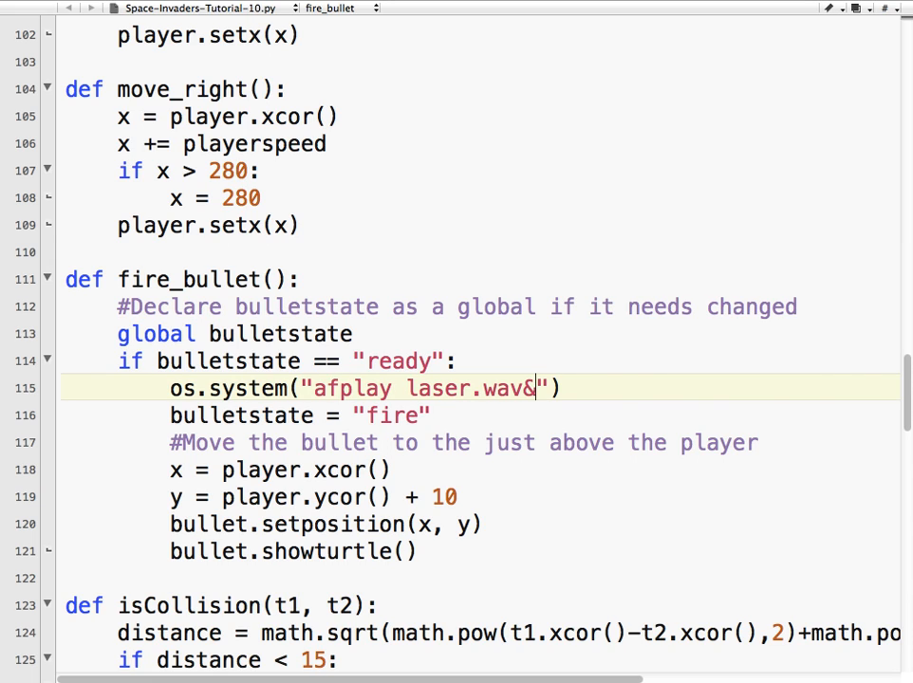
mouse_move(490, 375)
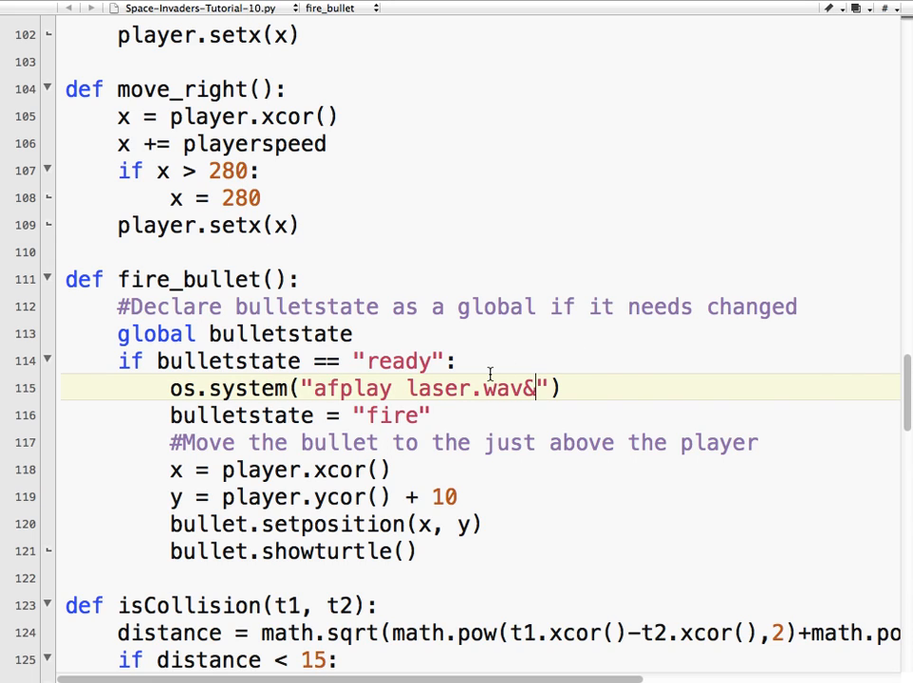
scroll(down, 3)
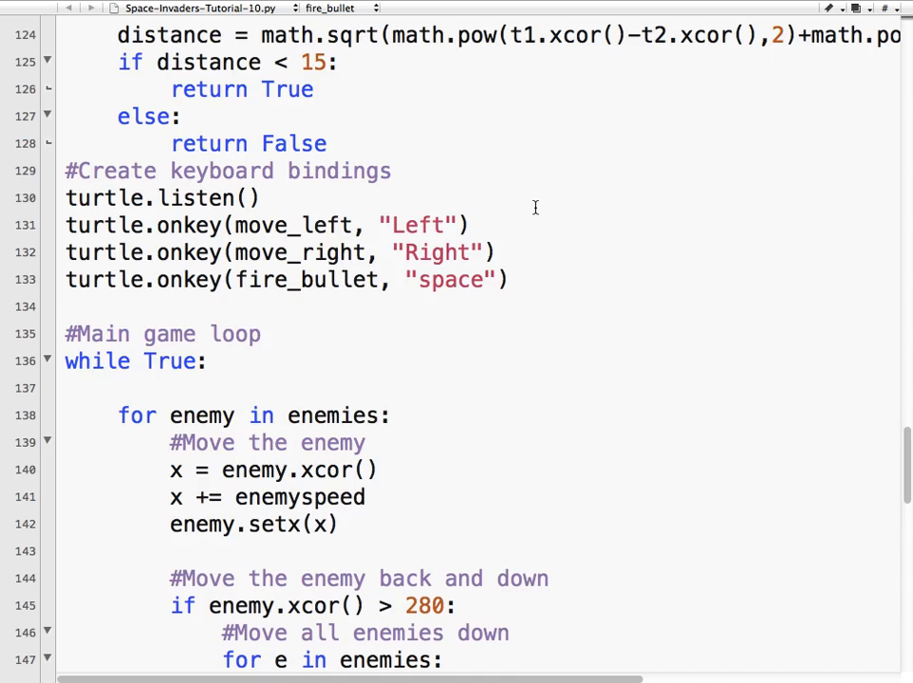
scroll(down, 3)
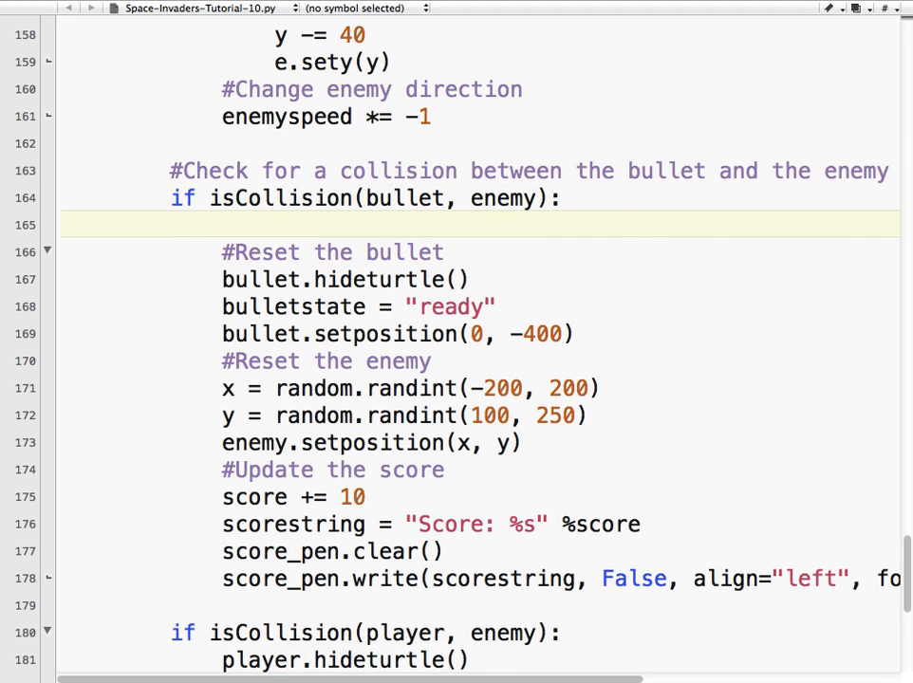
Add os.system("afplay explosion.wav&") under the bullet-enemy collision check.
text(os.syste)
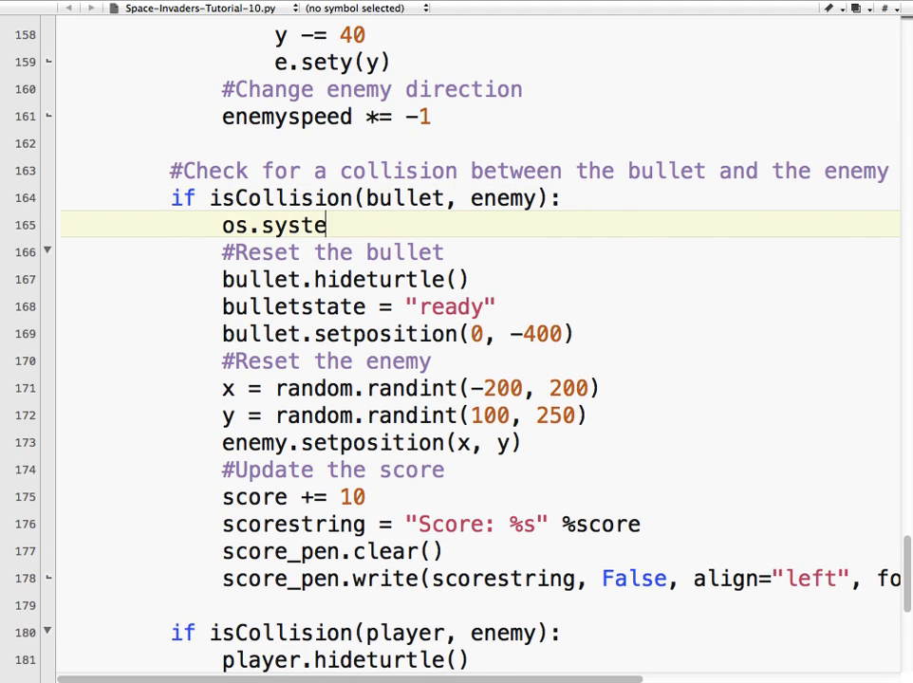
text(m(""))
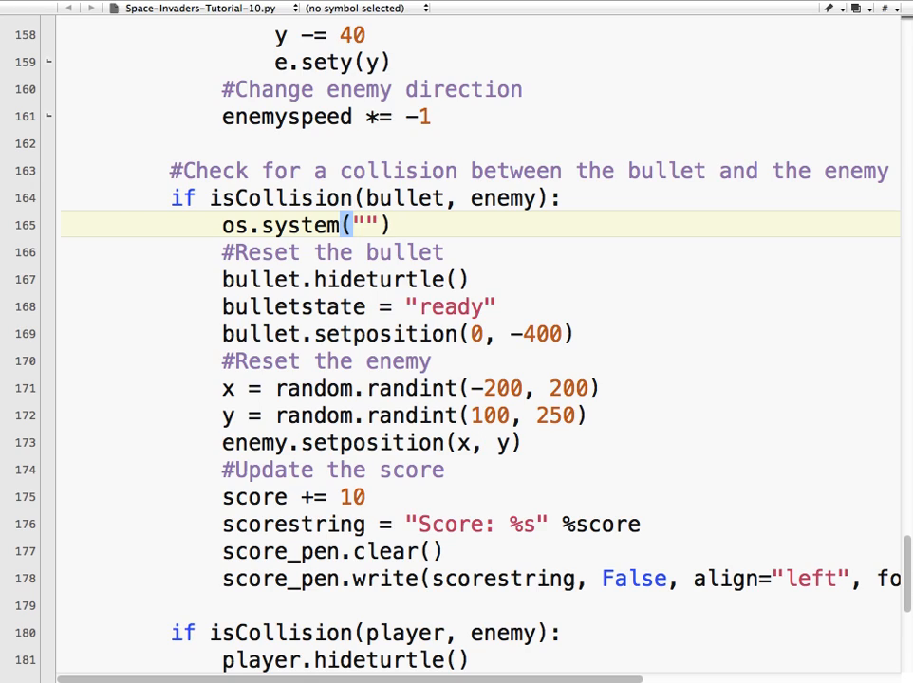
text(afplay)
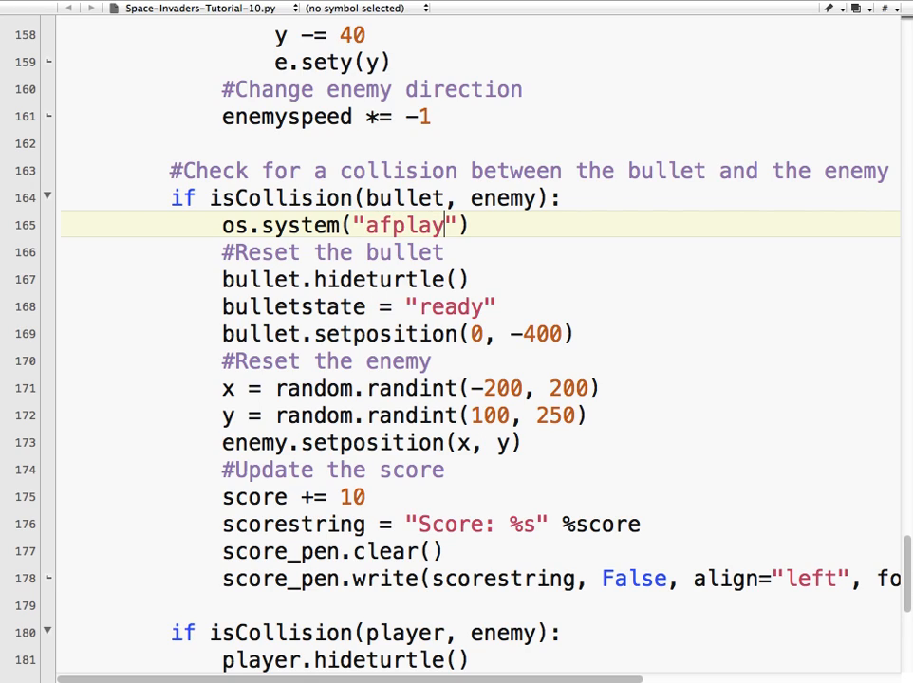
text(expl)
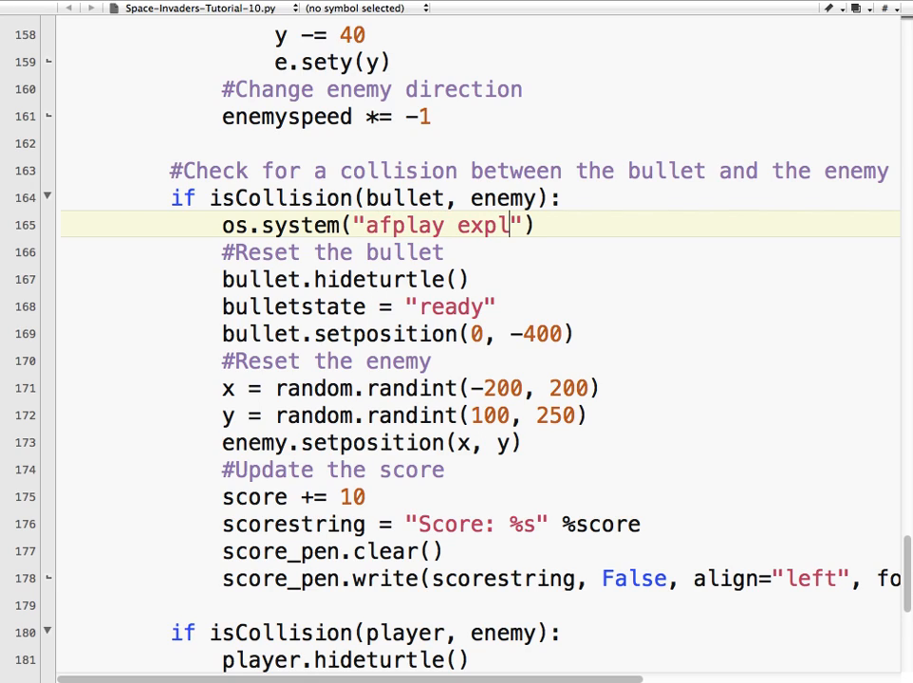
text(osion.wav&)
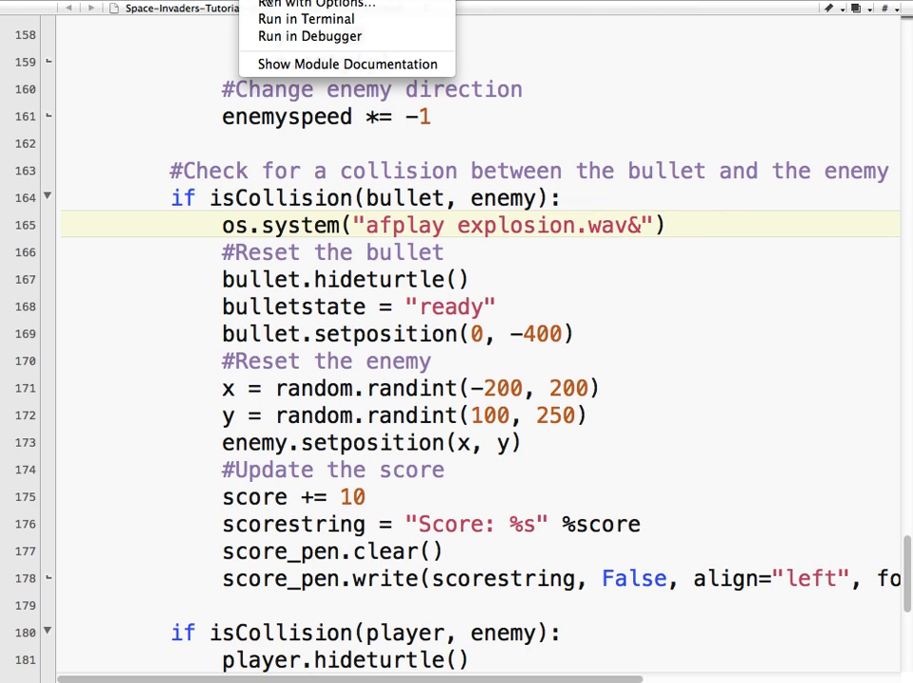
click(303, 19)
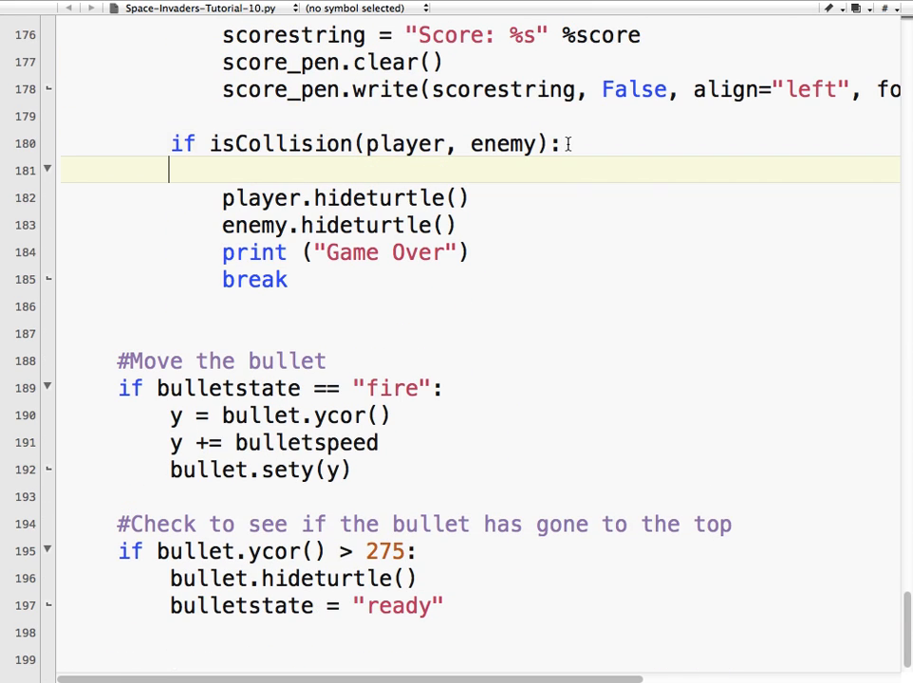
Add os.system("afplay explosion.wav&") under the player-enemy collision check.
text(os.system("afplay explosion.wav&"))
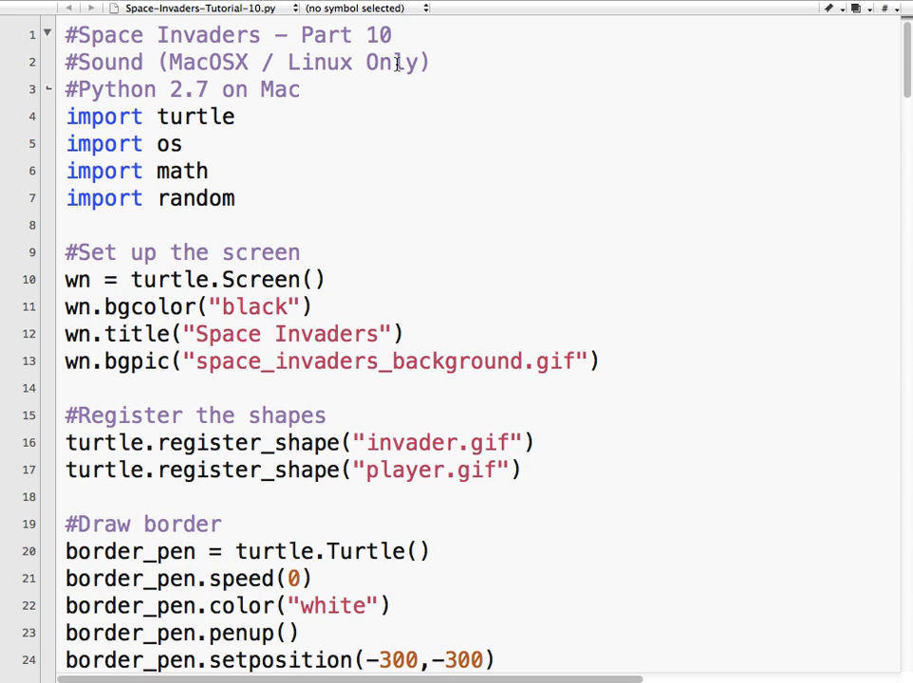
scroll(down, 3)
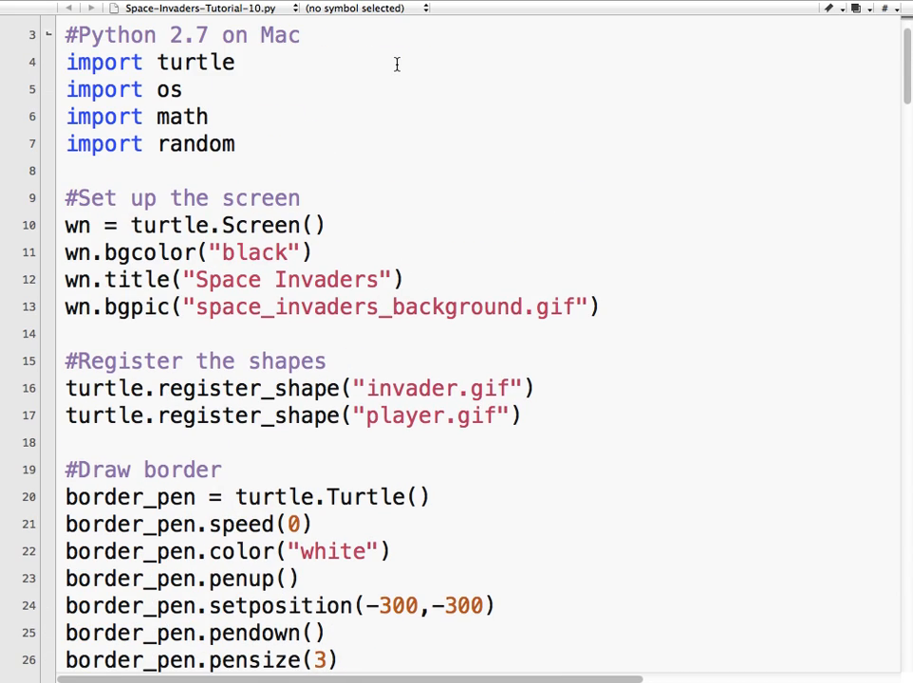
scroll(down, 3)
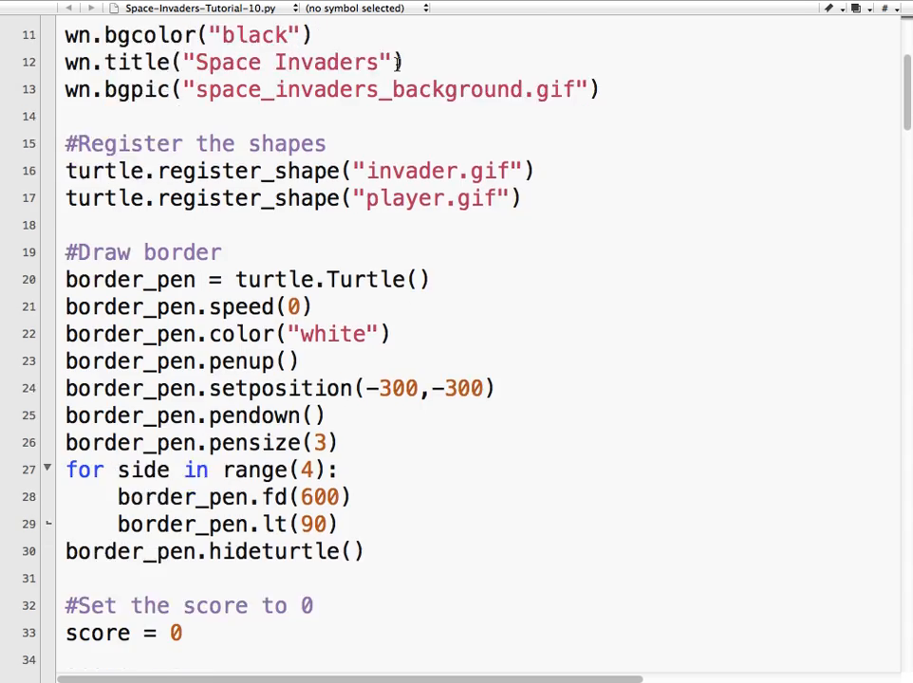
scroll(down, 3)
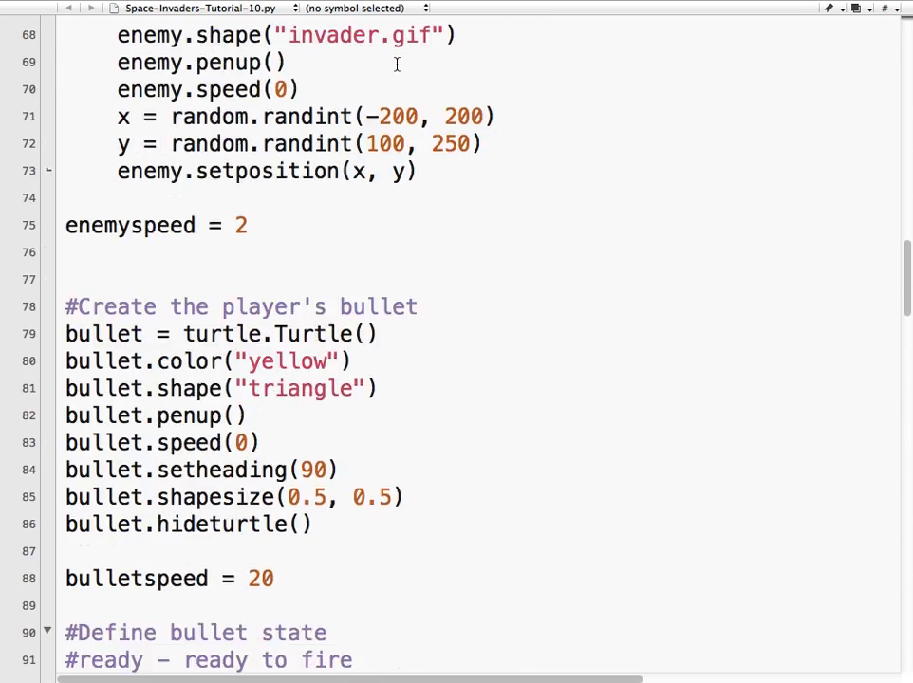